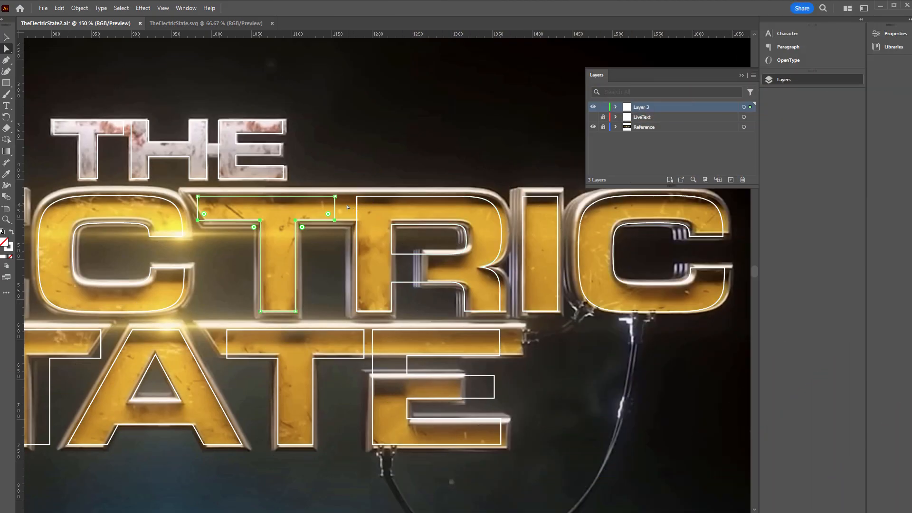
- Refine the traced letter outline, then export the logo as an SVG file
{"action": "left_click_drag", "start_coordinate": [335, 213], "coordinate": [375, 212]}
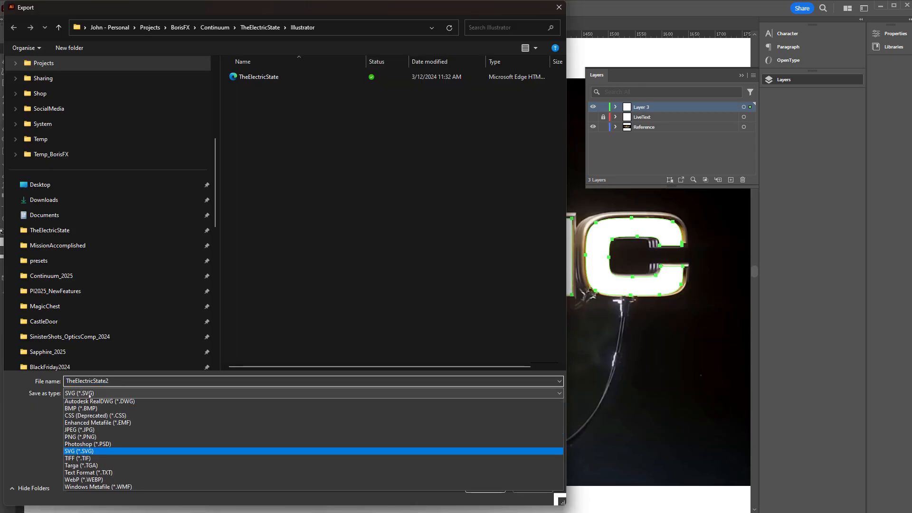
{"action": "left_click", "coordinate": [79, 450]}
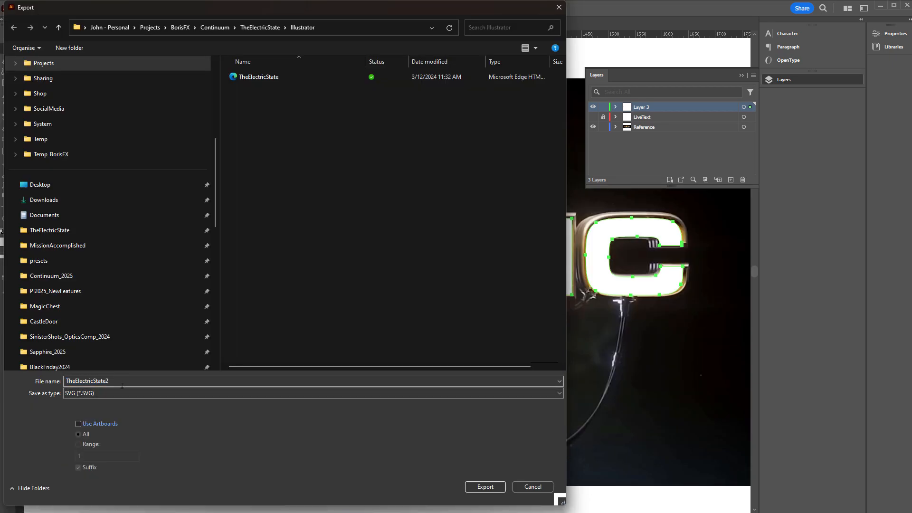
{"action": "left_click", "coordinate": [485, 486]}
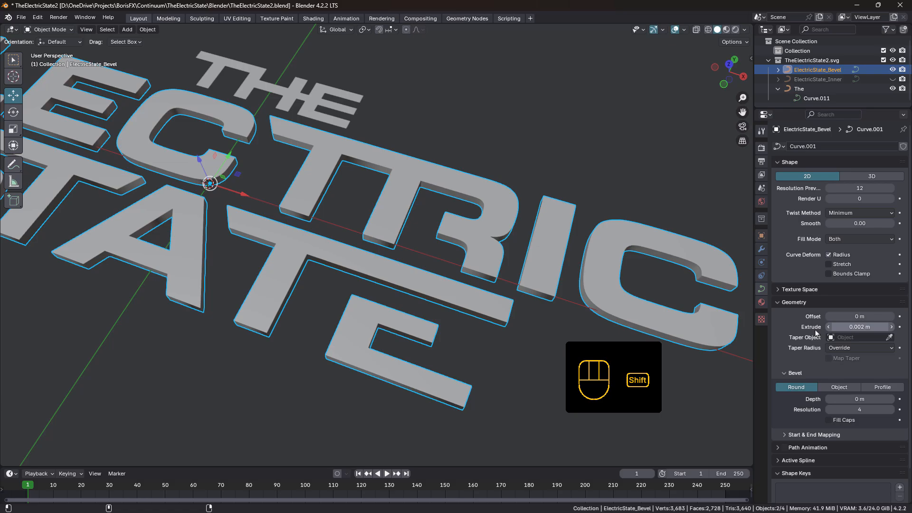
- Extrude the ElectricState_Bevel curve to about 0.002 m for letter thickness
{"action": "key", "text": "Tab"}
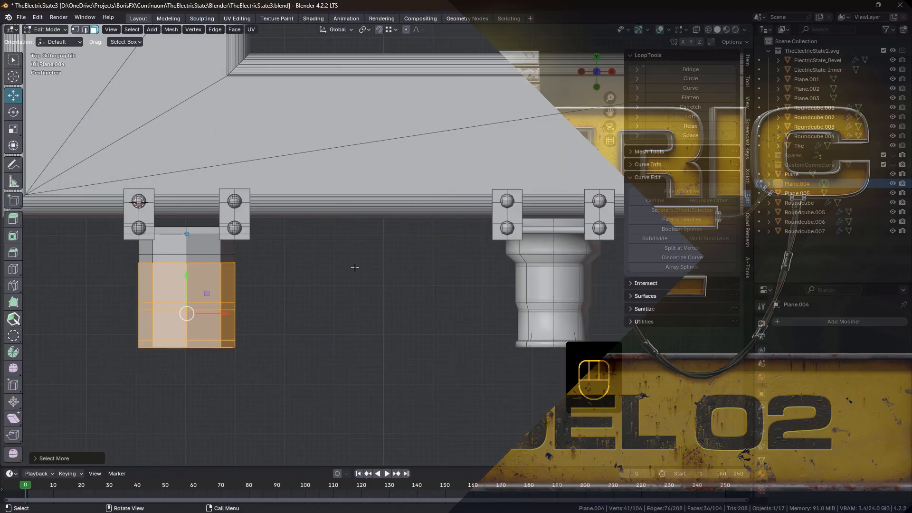
- Scale the selected lower faces of the connector block down to about 0.876
{"action": "key", "text": "s"}
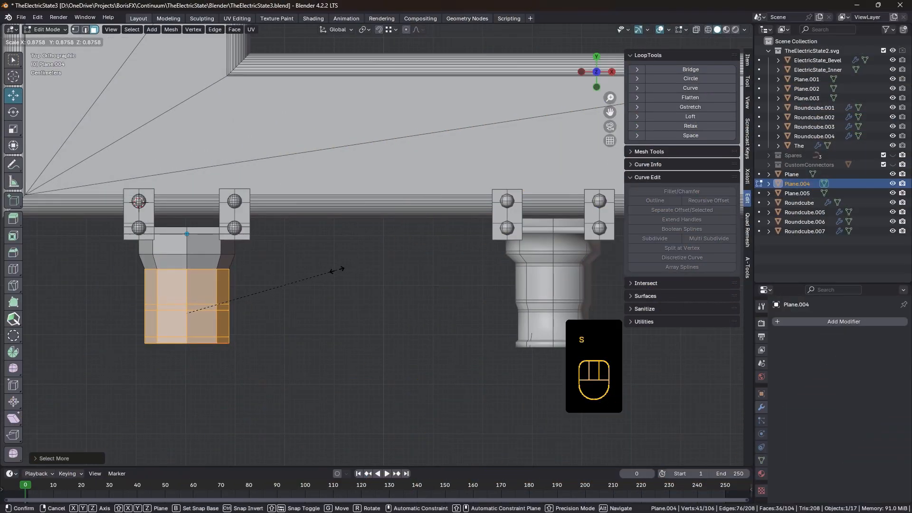